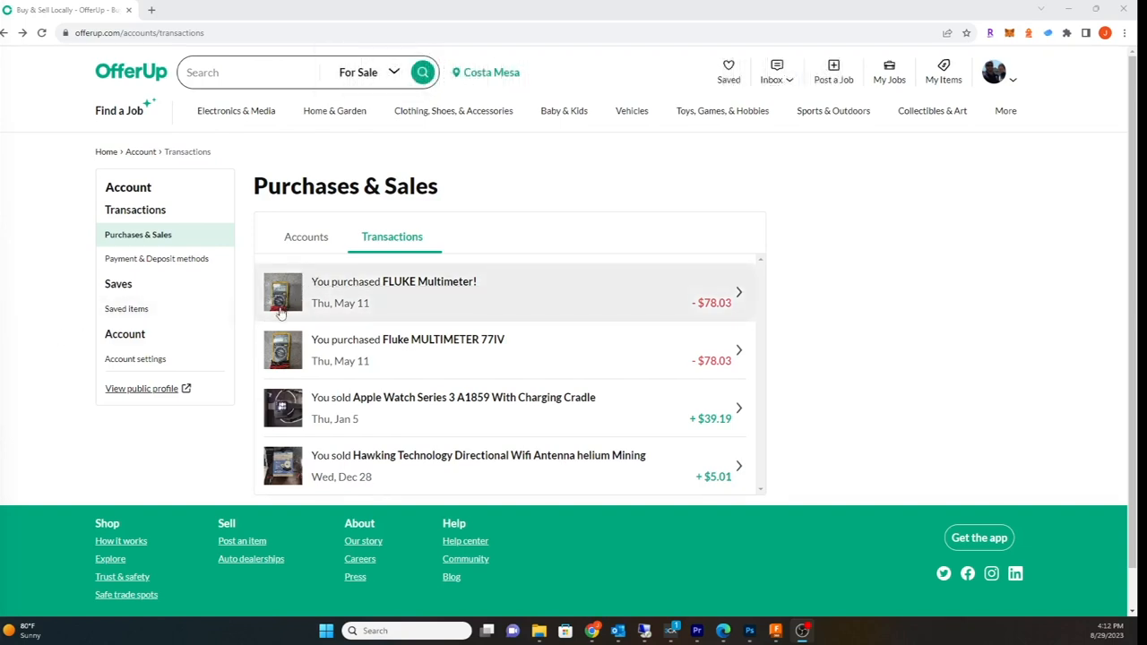
{"action": "mouse_move", "coordinate": [910, 289]}
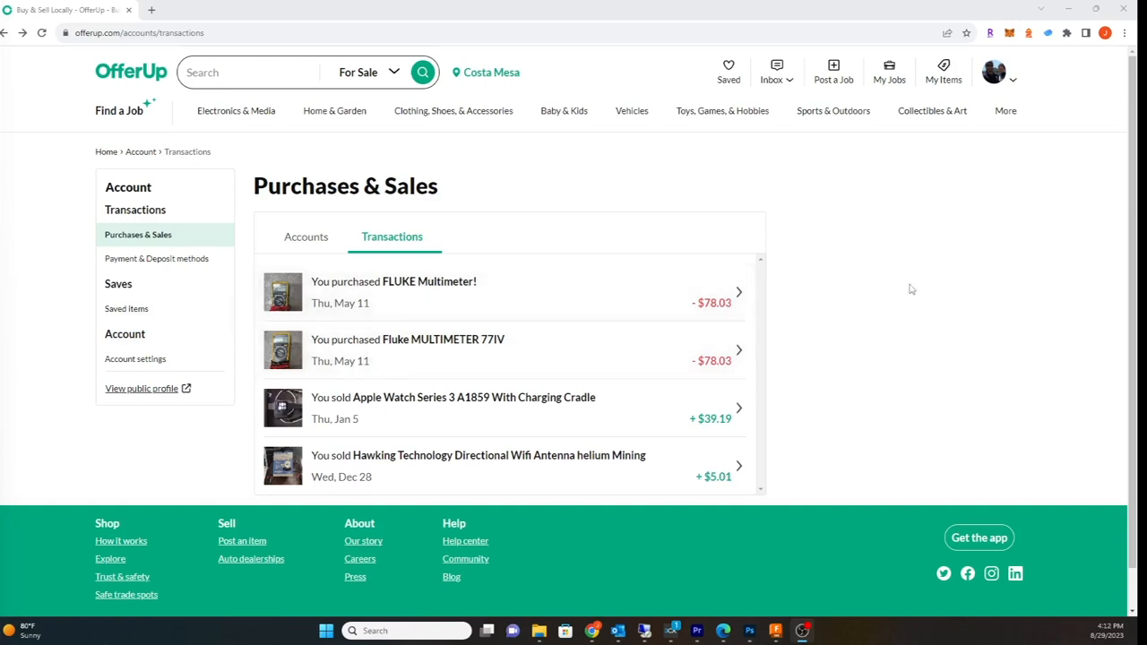
{"action": "mouse_move", "coordinate": [883, 307]}
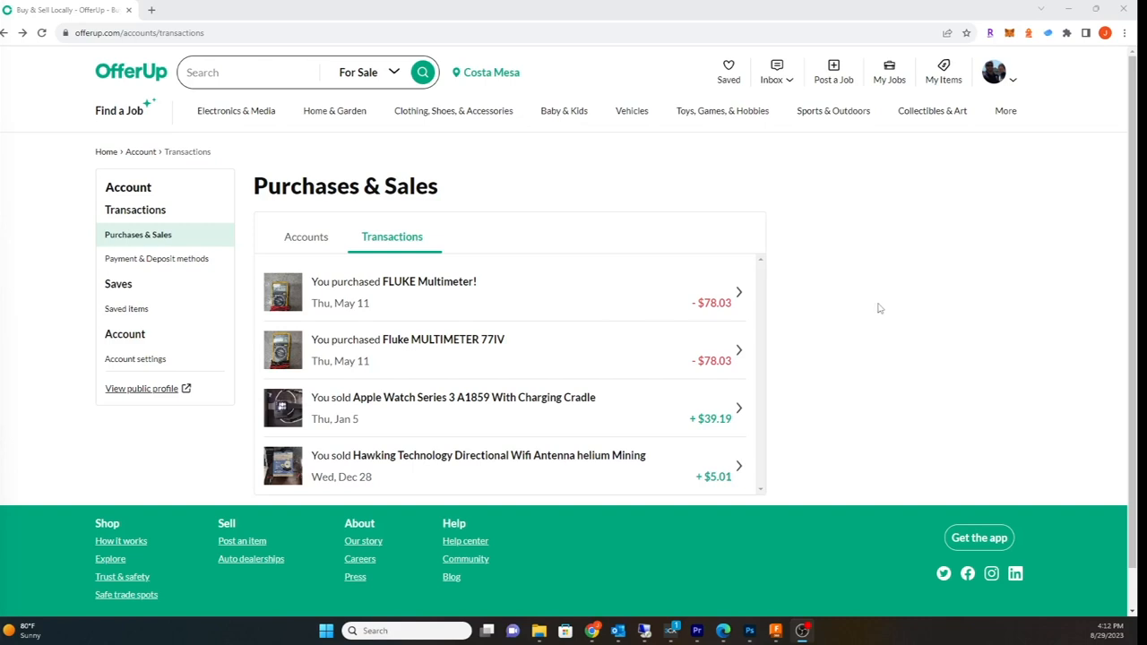
{"action": "mouse_move", "coordinate": [873, 309]}
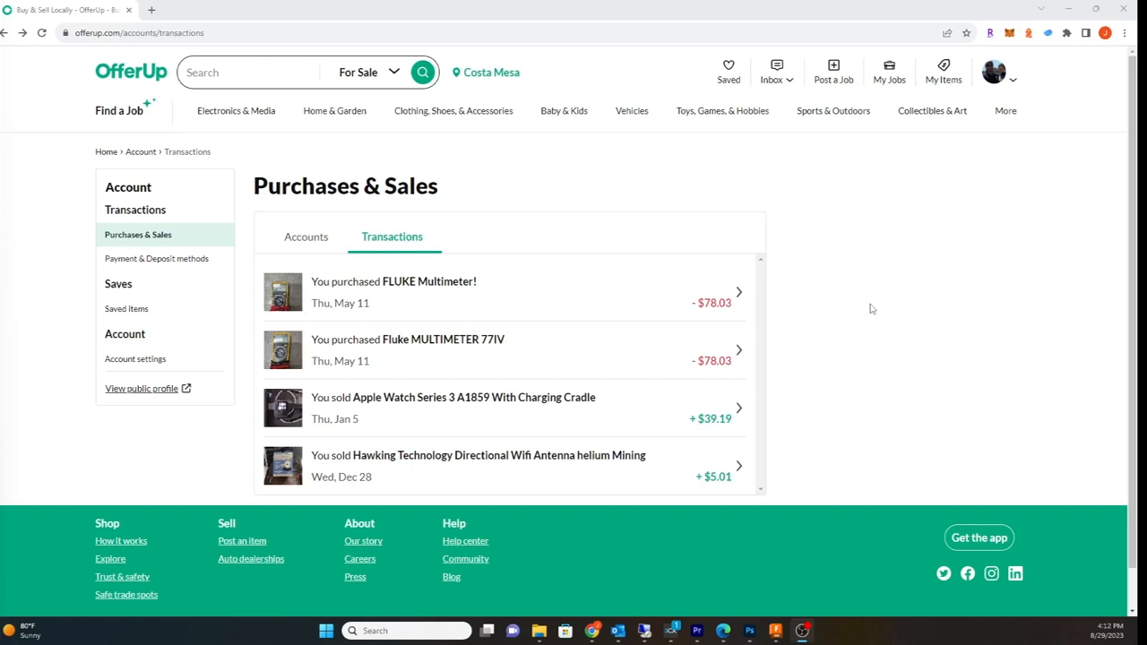
{"action": "mouse_move", "coordinate": [866, 313]}
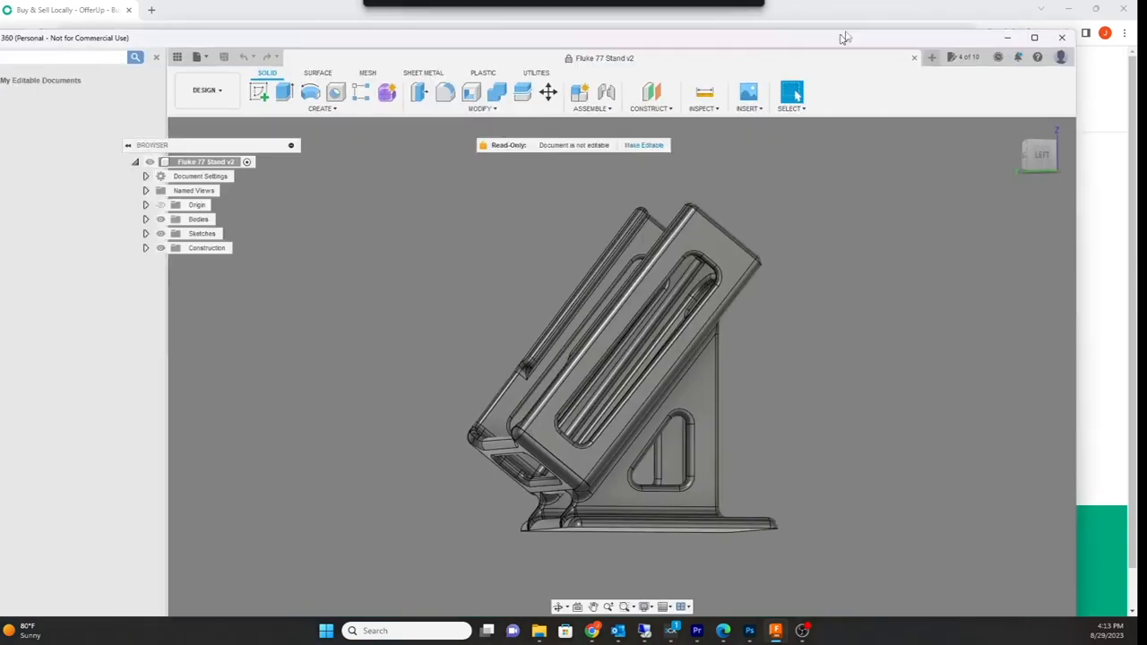
- Maximize the Fluke 77 Stand v2 window from its title bar to fill the screen
{"action": "left_click", "coordinate": [1033, 37]}
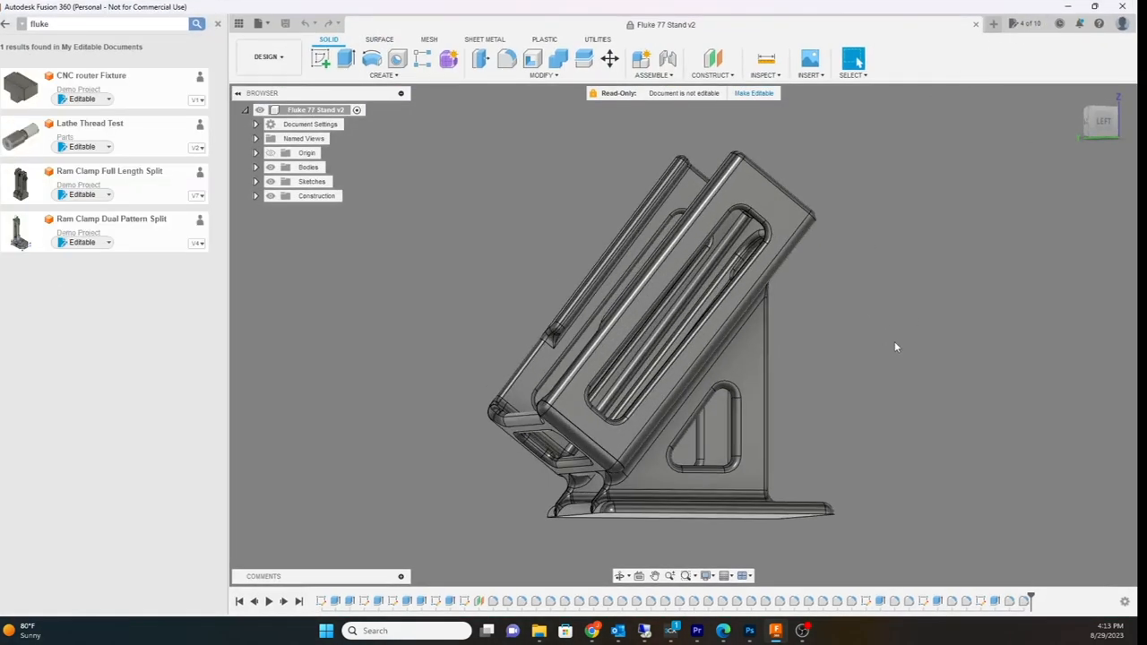
{"action": "mouse_move", "coordinate": [866, 374]}
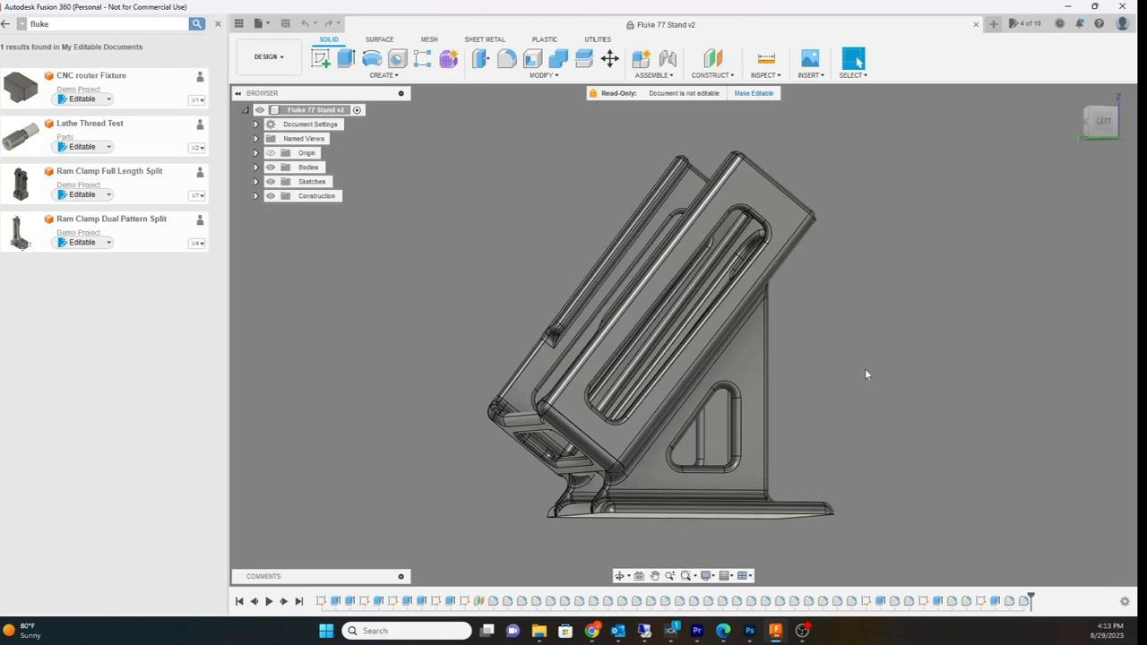